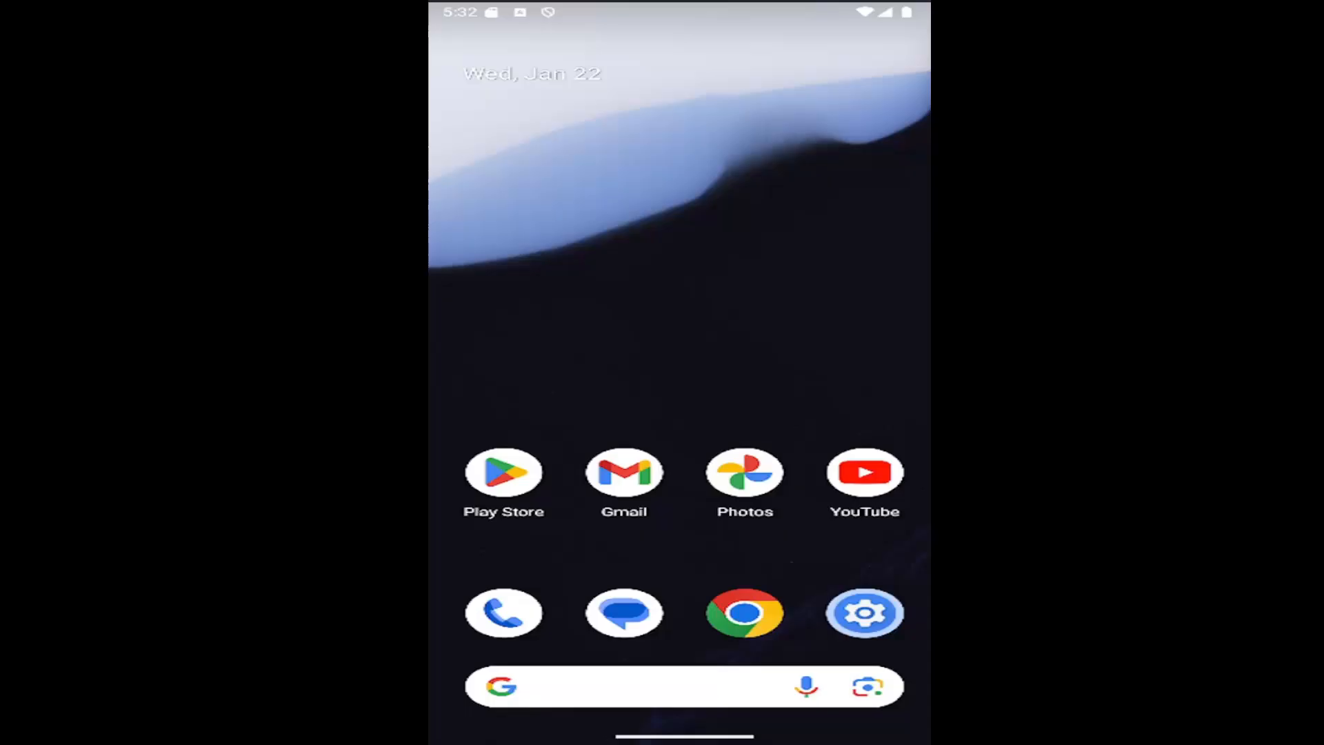
{"action": "mouse_move", "coordinate": [670, 320]}
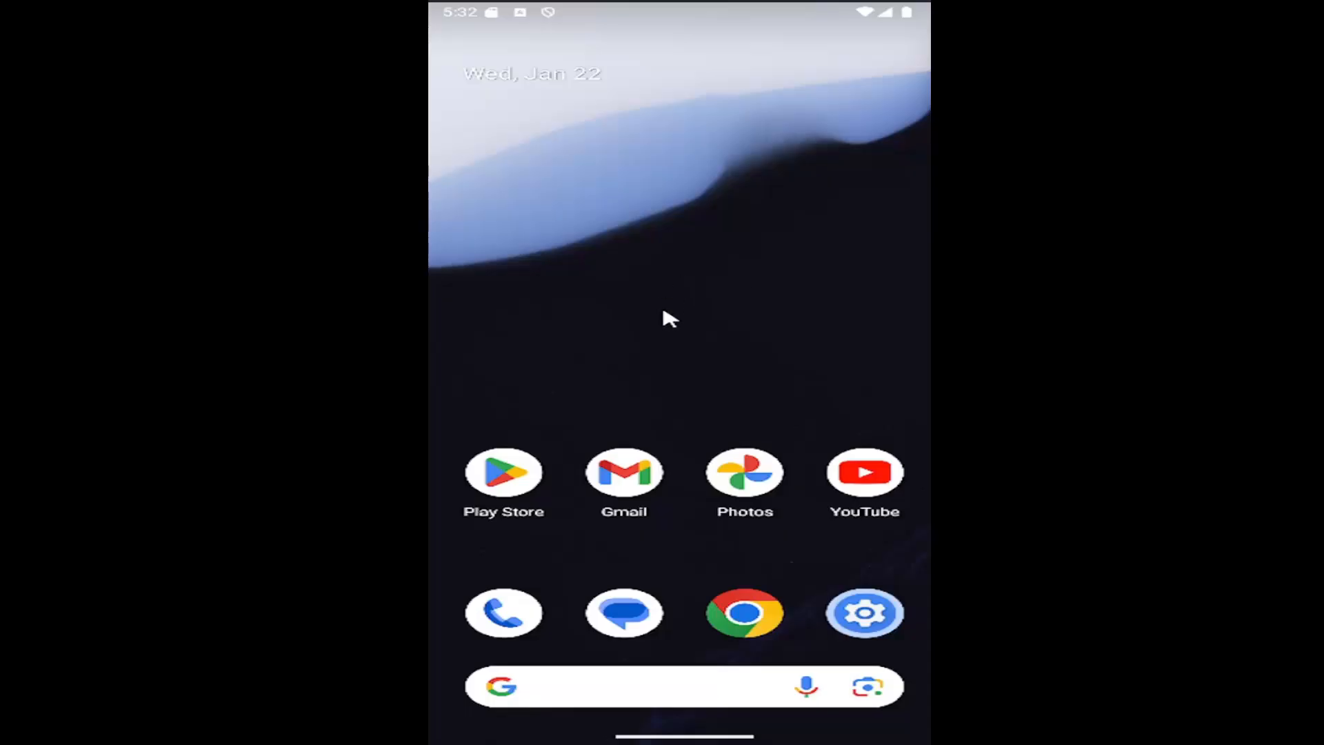
{"action": "mouse_move", "coordinate": [676, 402]}
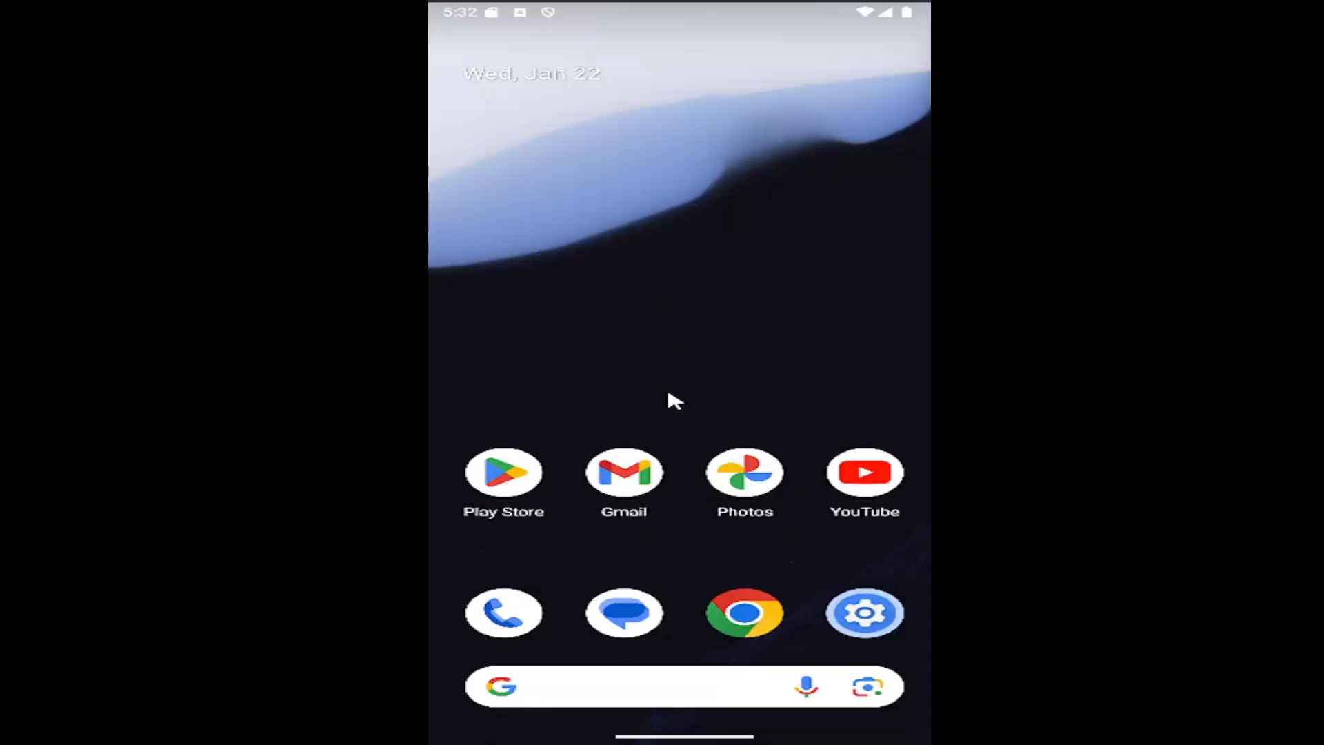
{"action": "mouse_move", "coordinate": [610, 492]}
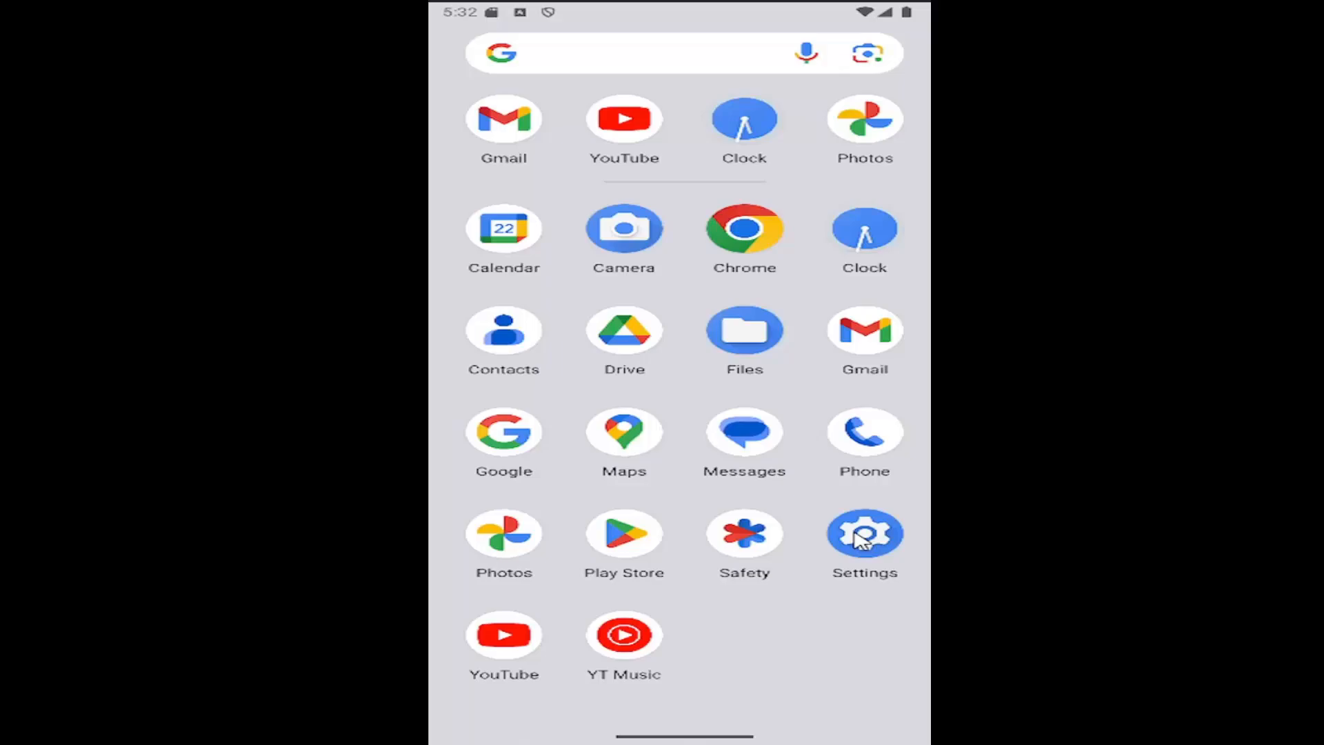
Open Settings and go through Security & privacy to Privacy controls.
{"action": "left_click", "coordinate": [865, 534]}
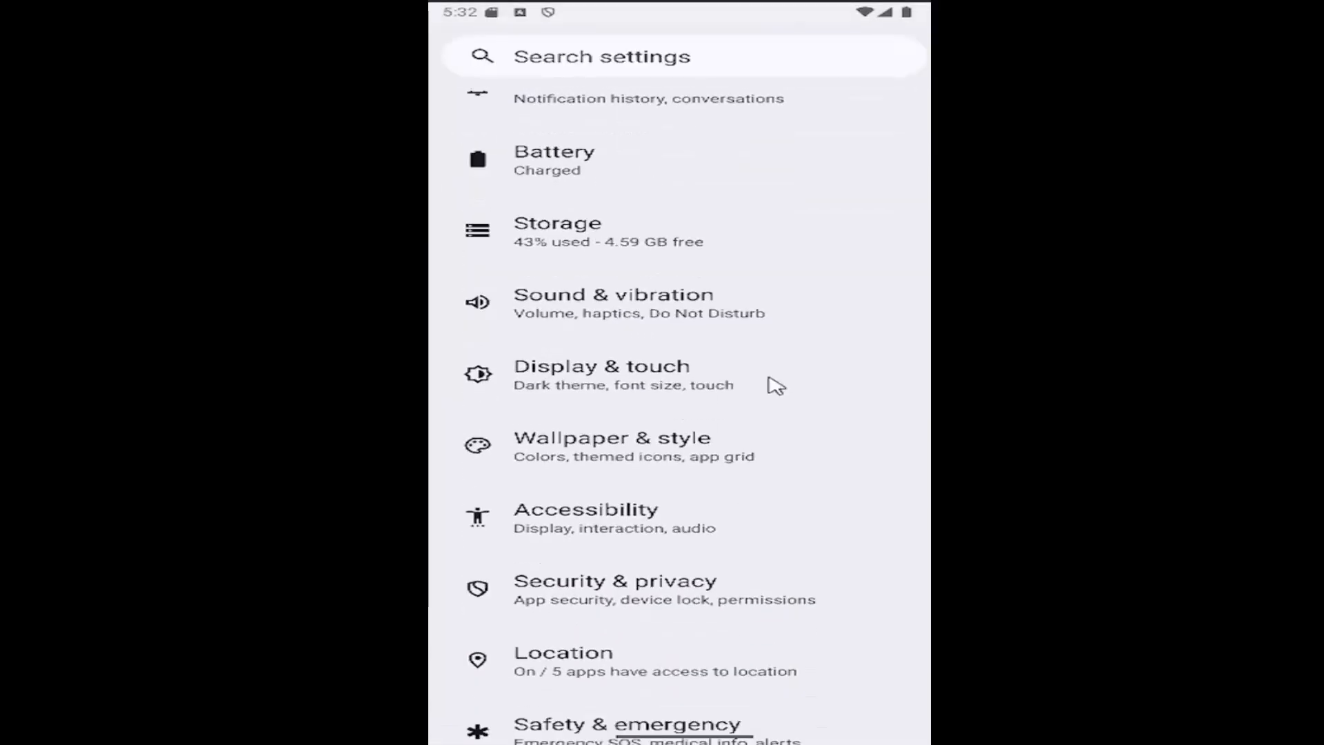
{"action": "scroll", "scroll_direction": "down", "scroll_amount": 3}
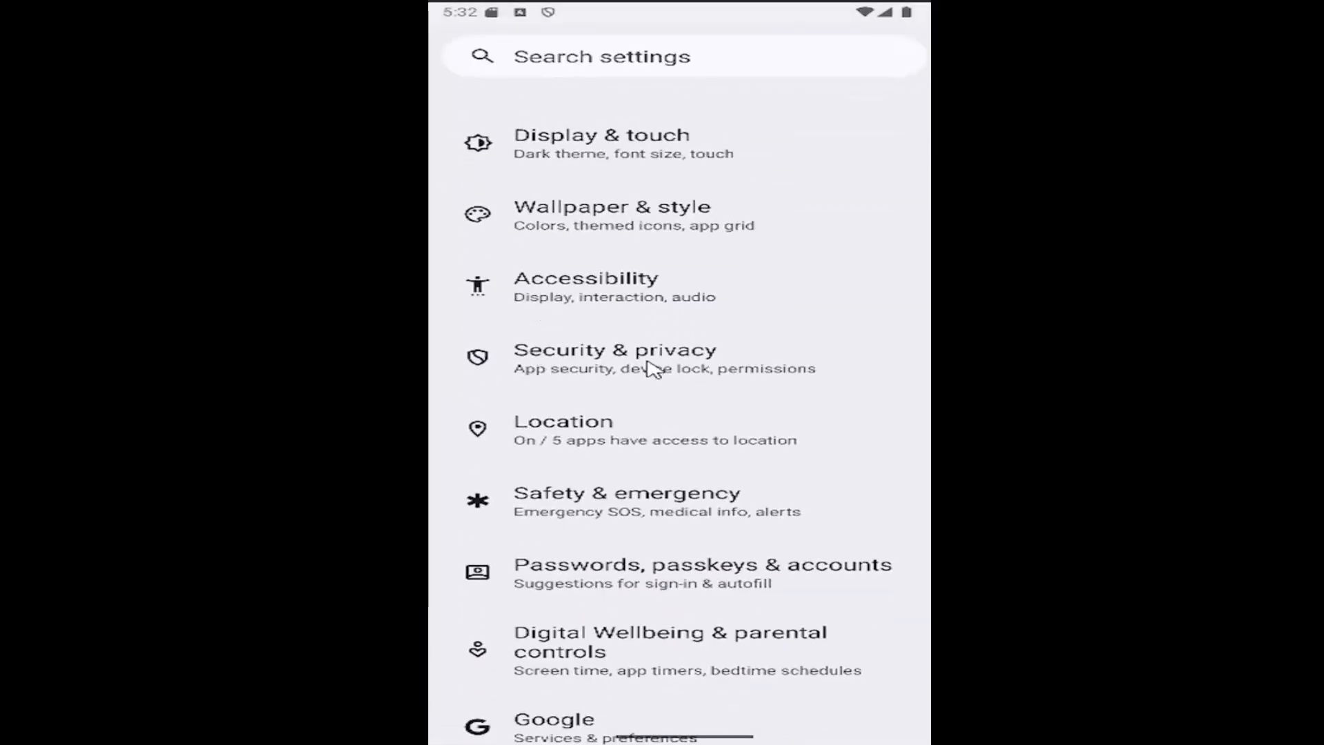
{"action": "left_click", "coordinate": [613, 350]}
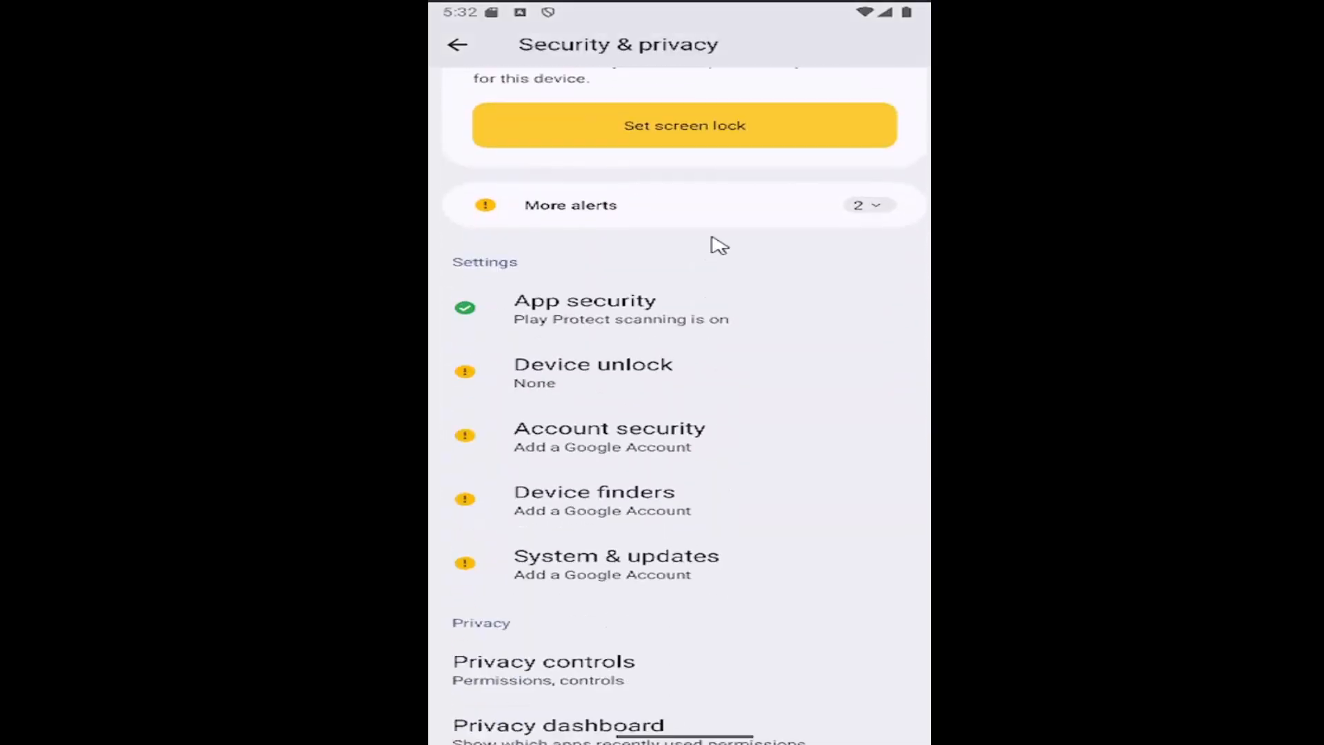
{"action": "scroll", "scroll_direction": "down", "scroll_amount": 3}
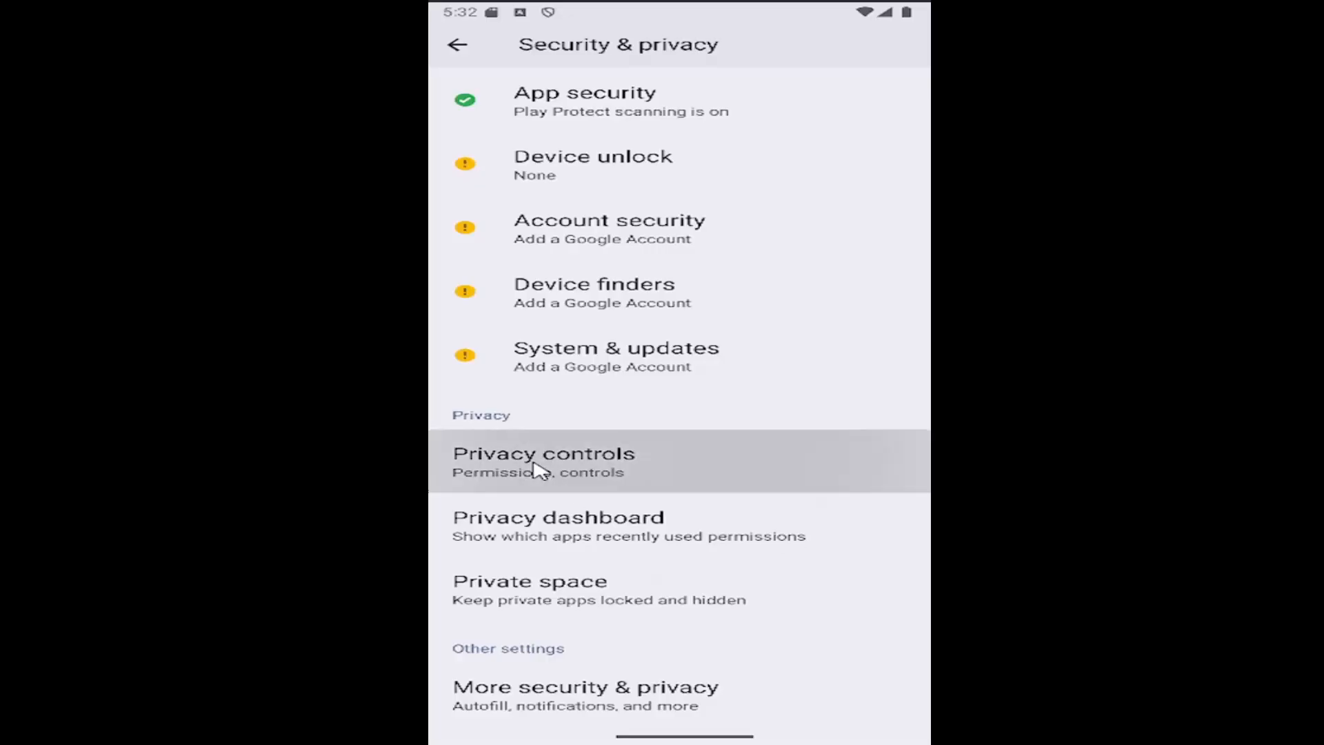
{"action": "left_click", "coordinate": [543, 460]}
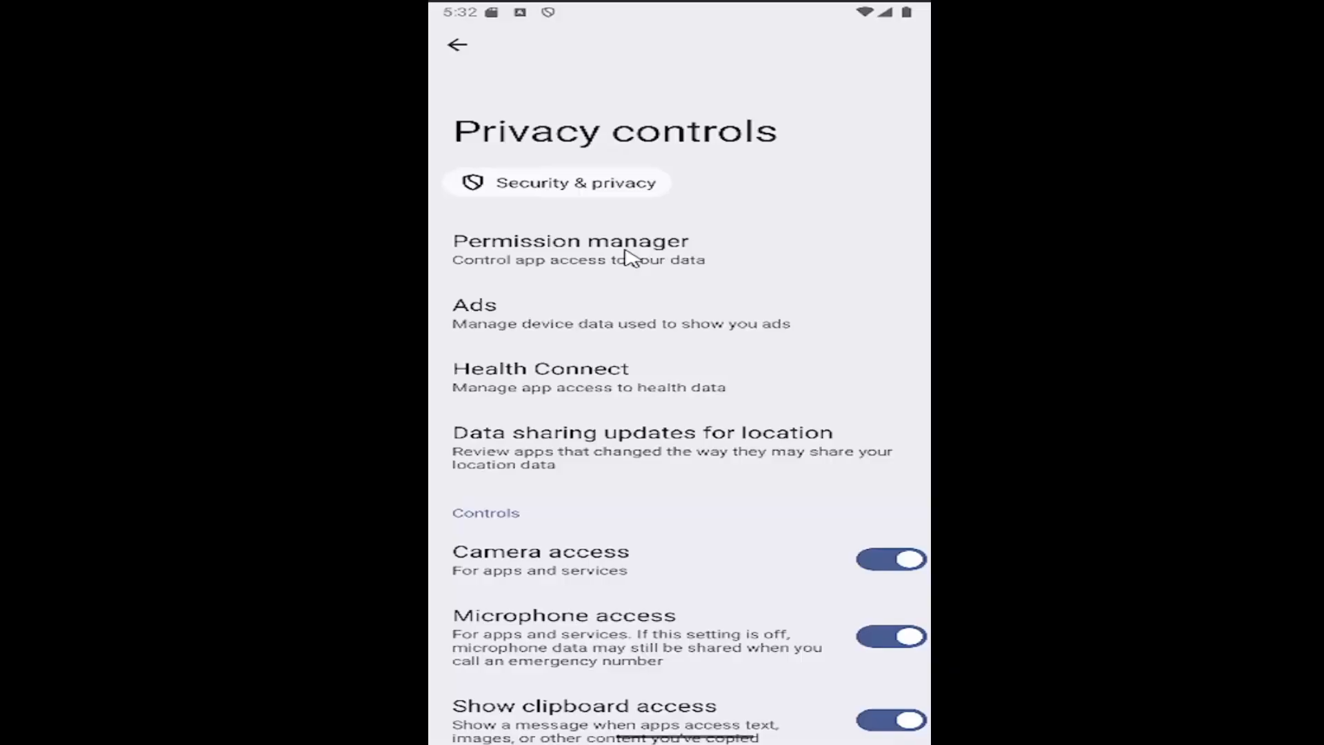
Open Permission manager from Privacy controls.
{"action": "left_click", "coordinate": [570, 240]}
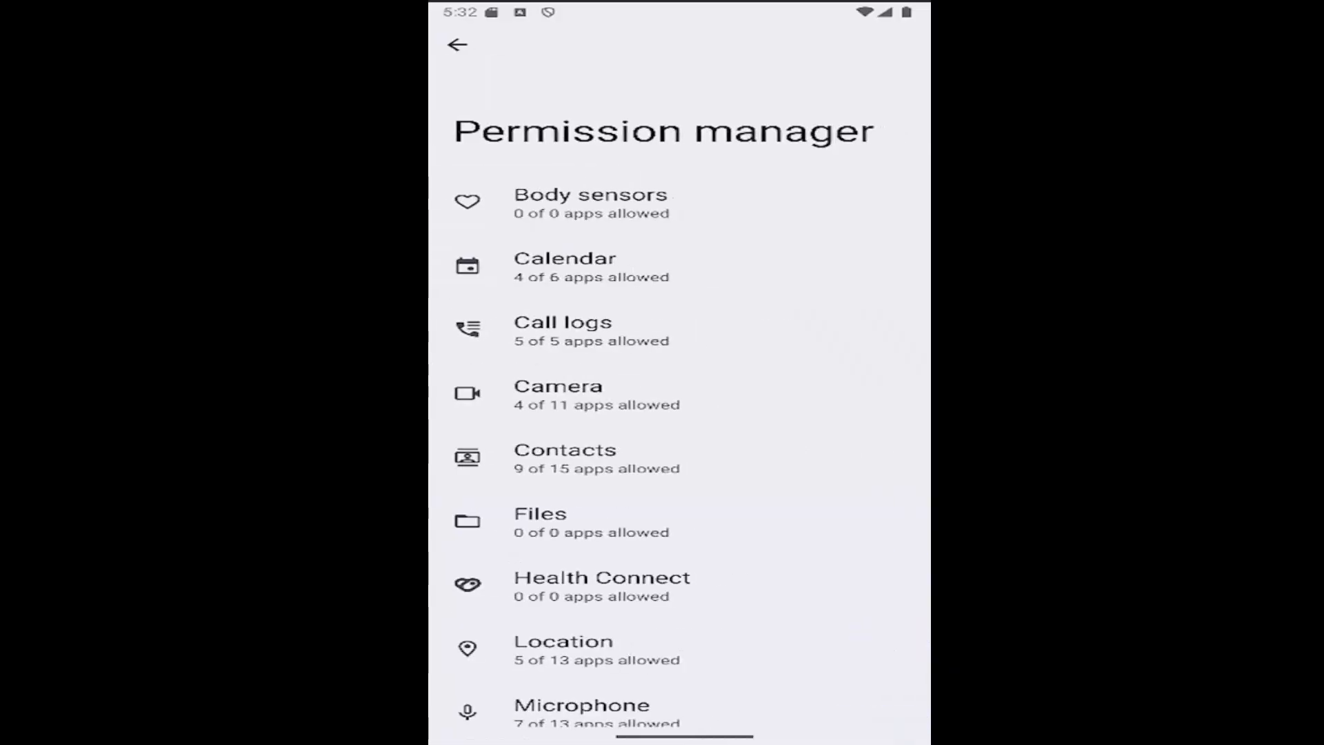
{"action": "mouse_move", "coordinate": [636, 190]}
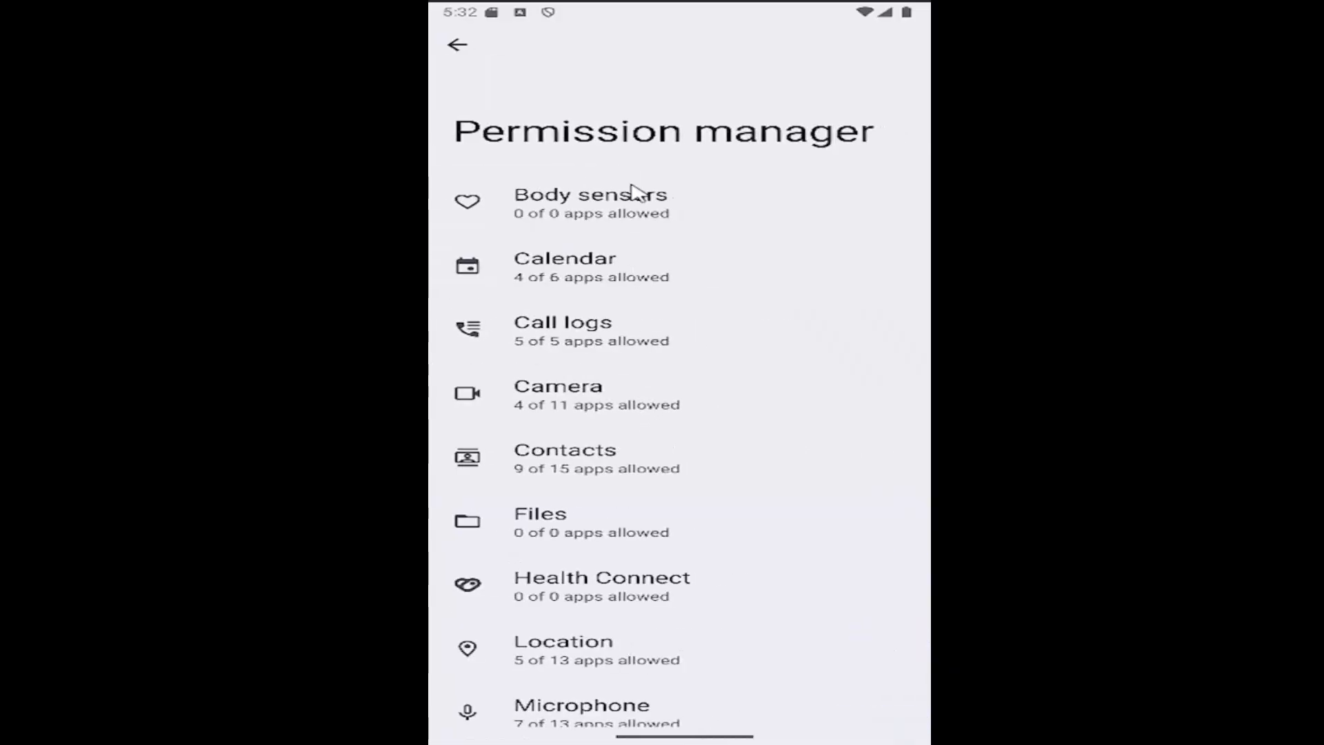
{"action": "mouse_move", "coordinate": [517, 339]}
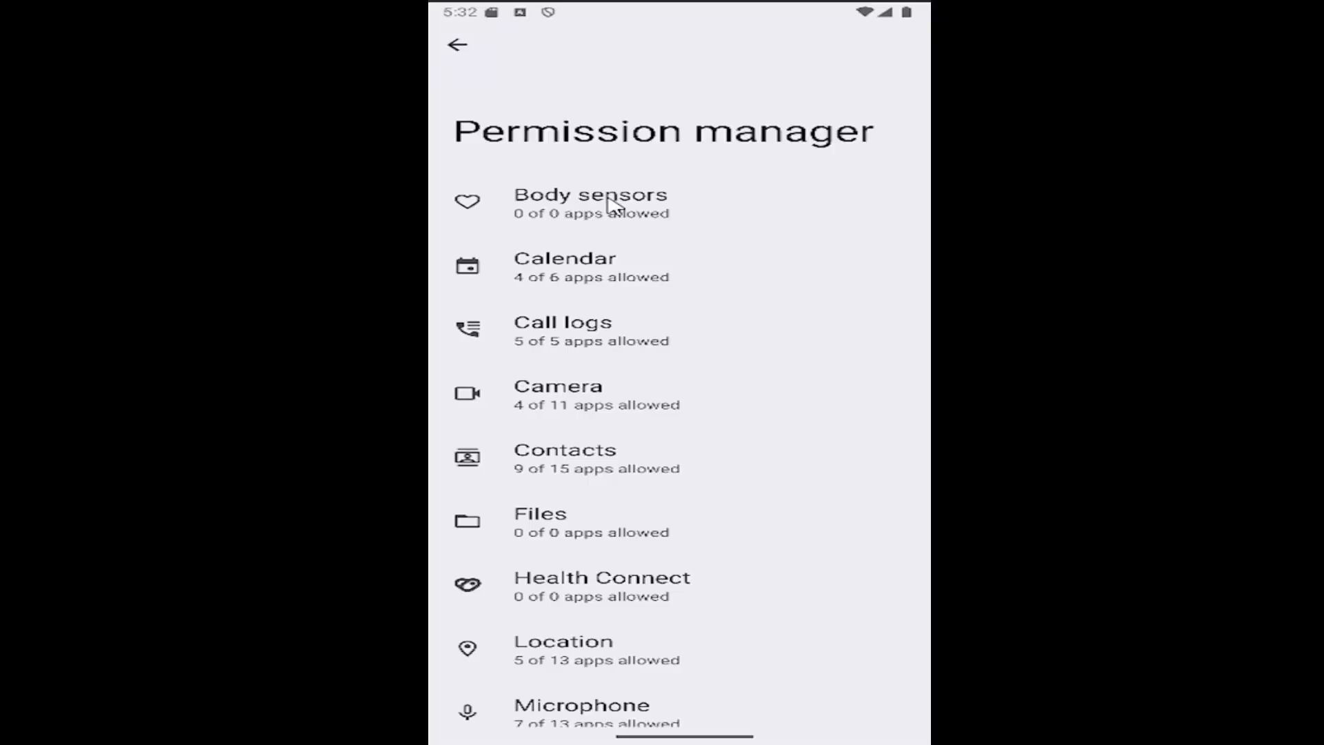
Check the Body sensors permission page, which lists no apps, then go back.
{"action": "left_click", "coordinate": [591, 202]}
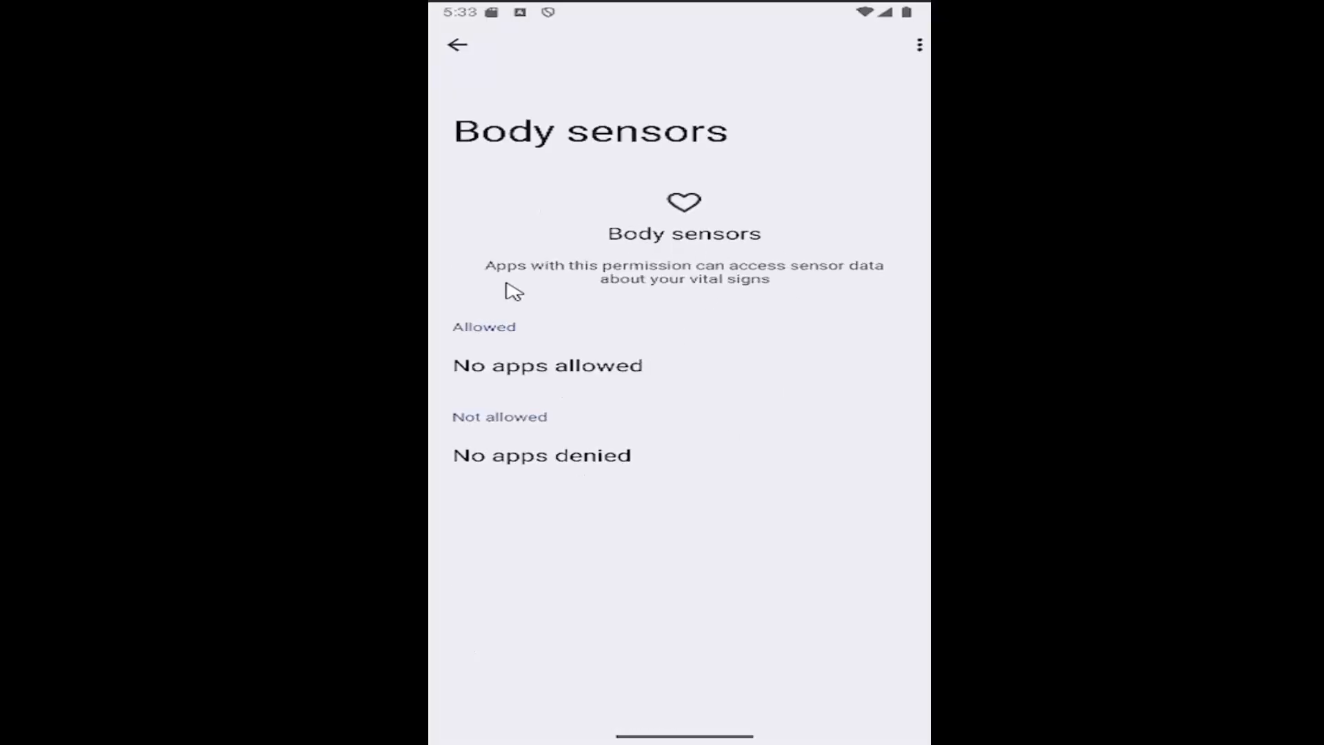
{"action": "mouse_move", "coordinate": [572, 305]}
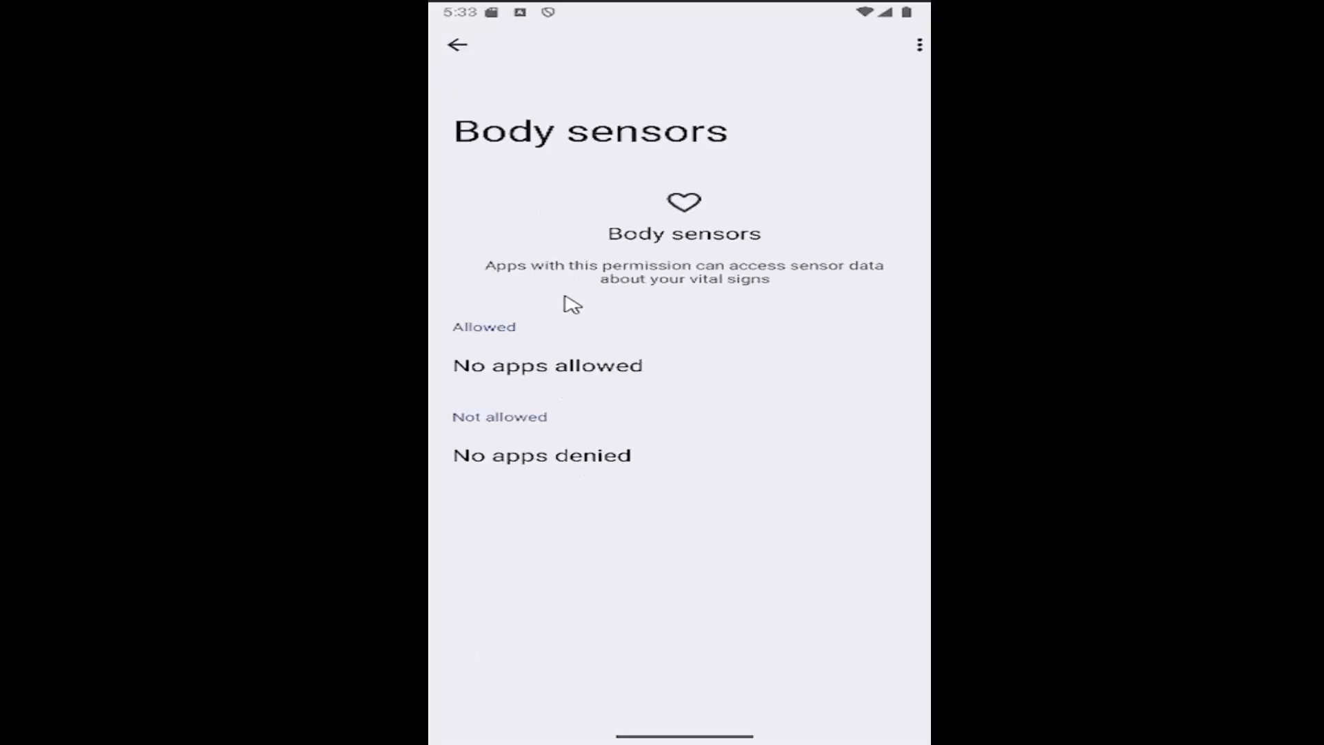
{"action": "mouse_move", "coordinate": [655, 237]}
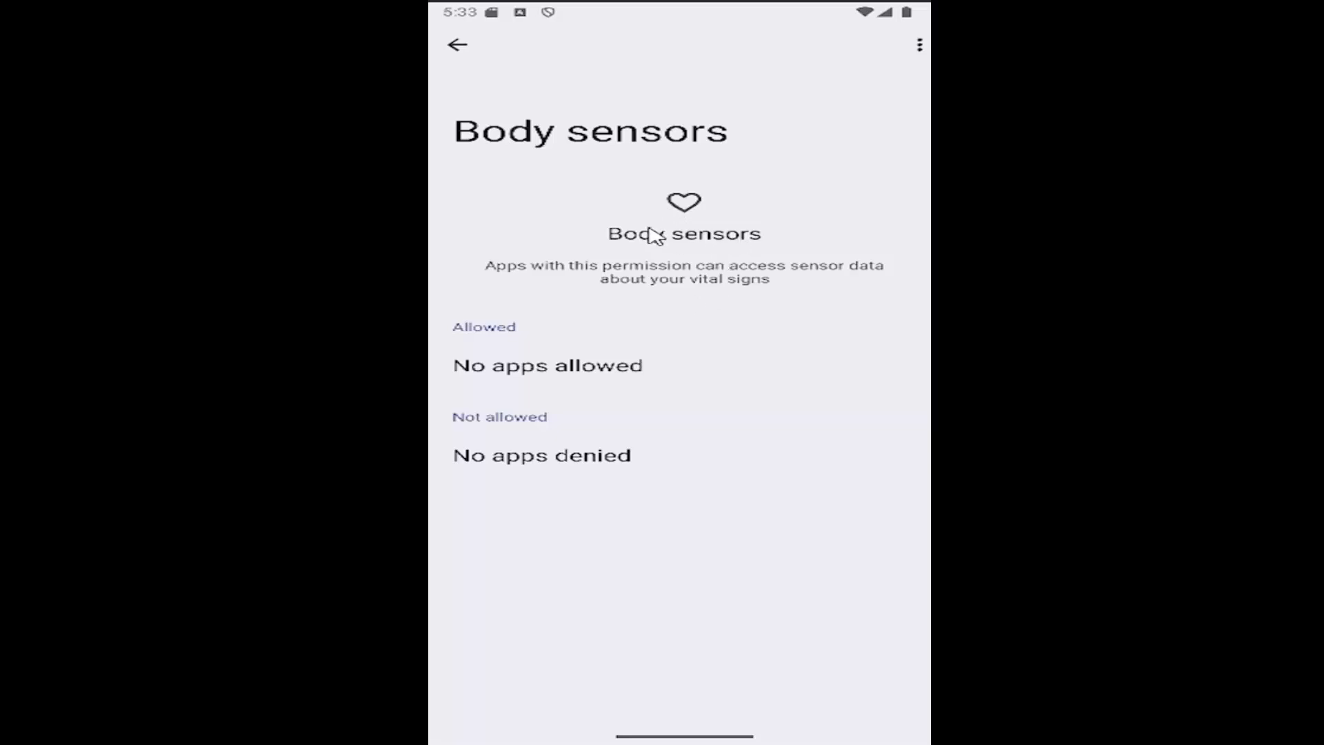
{"action": "mouse_move", "coordinate": [667, 211]}
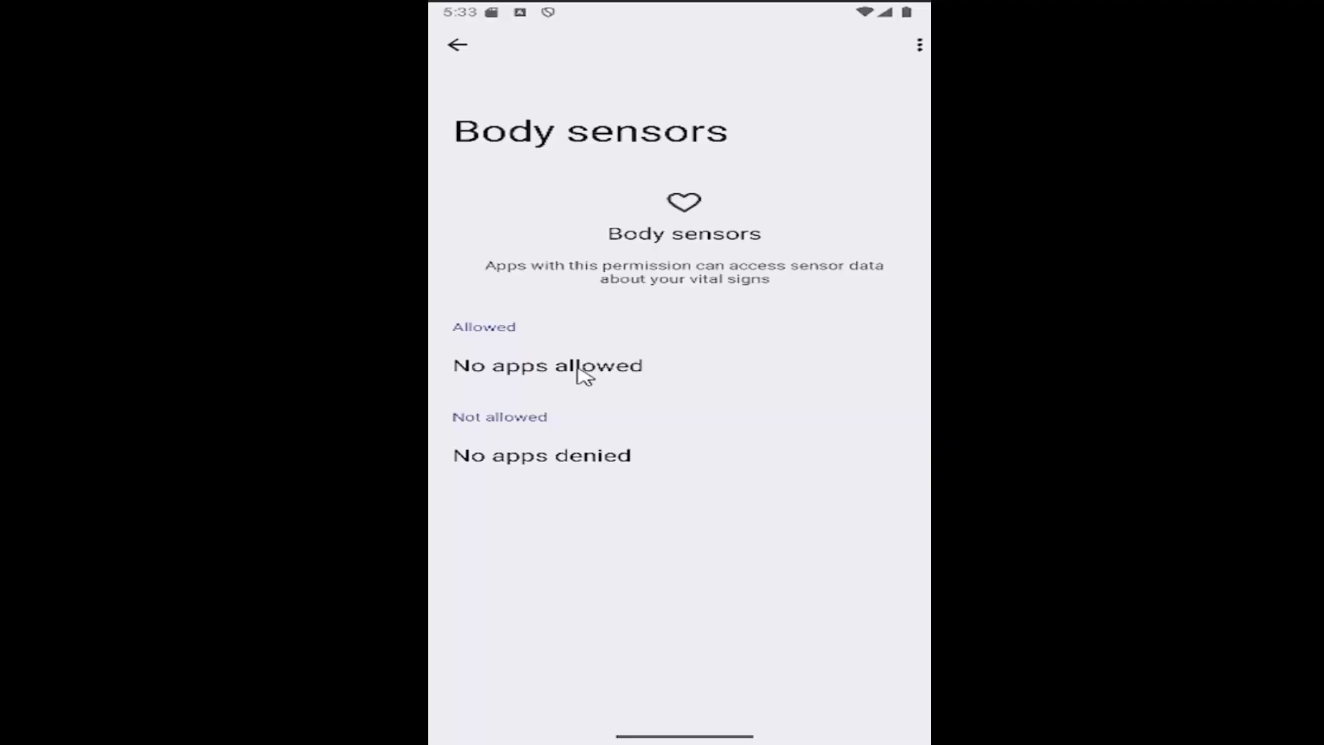
{"action": "mouse_move", "coordinate": [498, 237]}
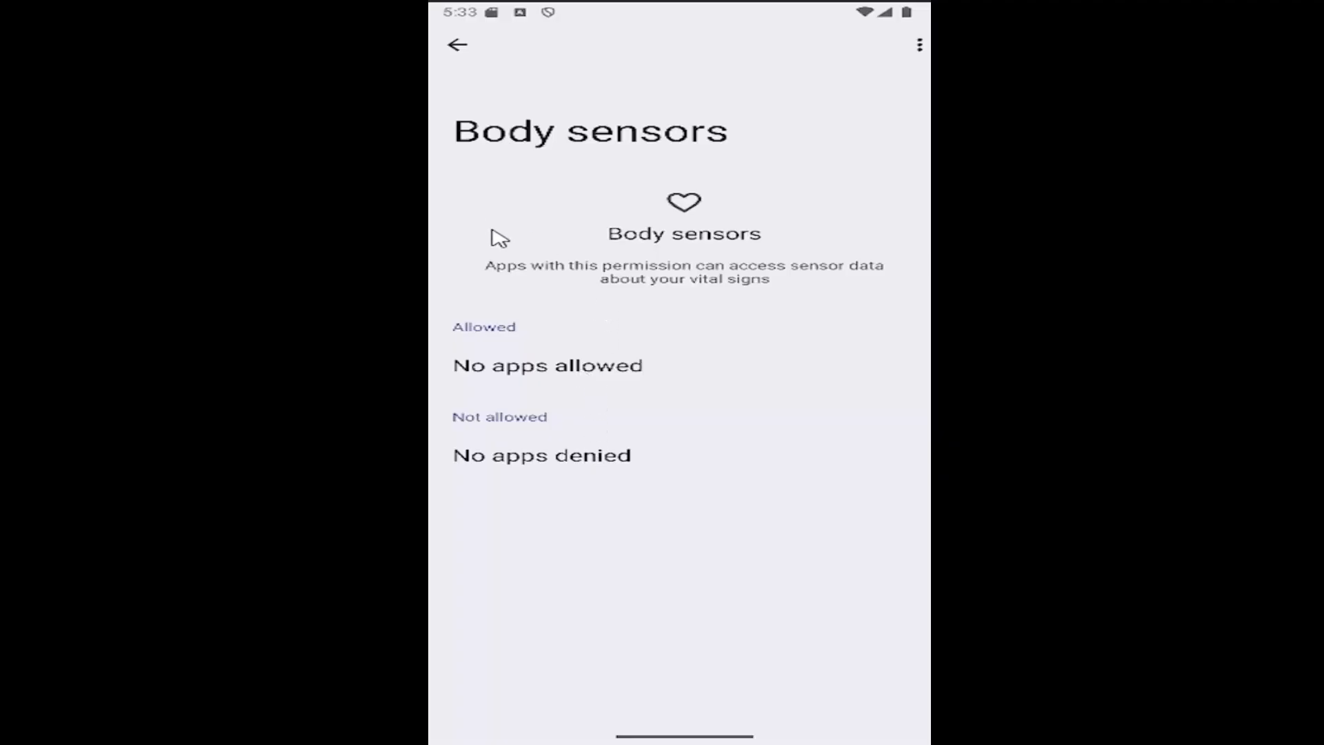
{"action": "left_click", "coordinate": [457, 44]}
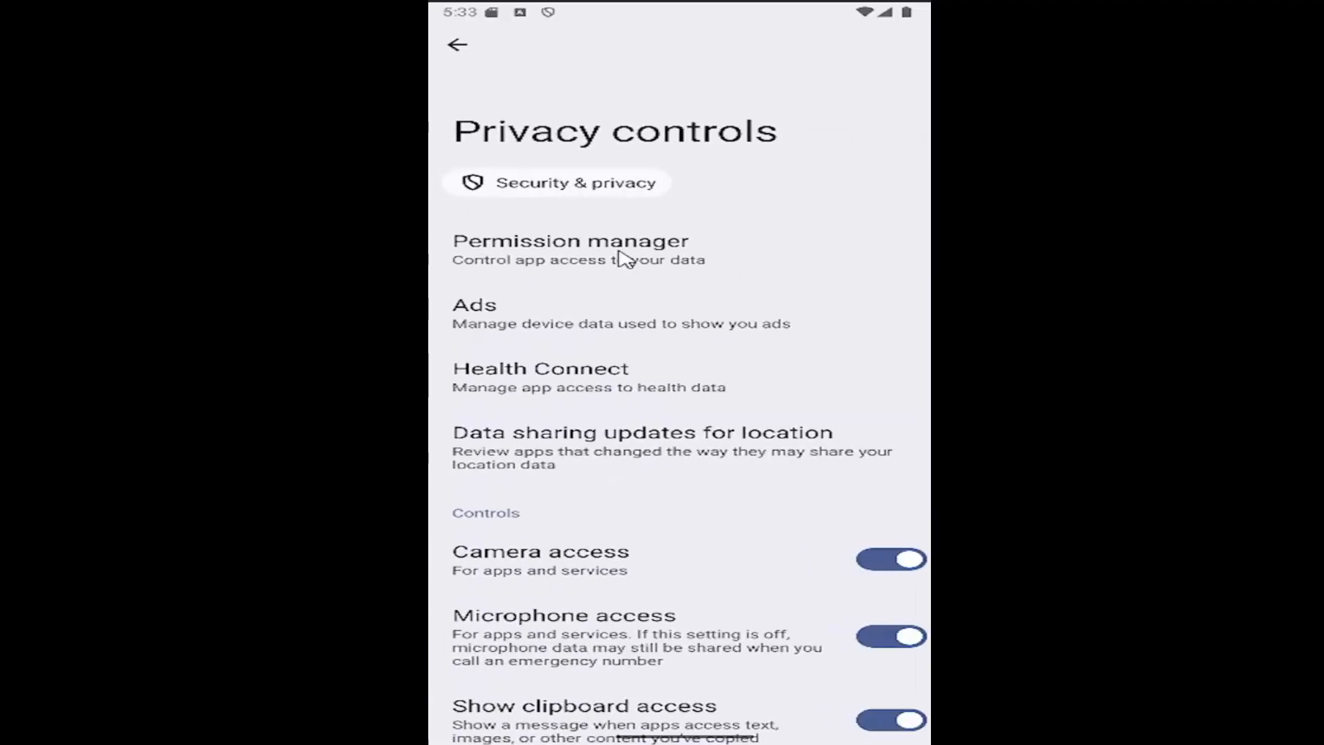
Back out to the main Settings list and go to the home screen.
{"action": "left_click", "coordinate": [456, 44]}
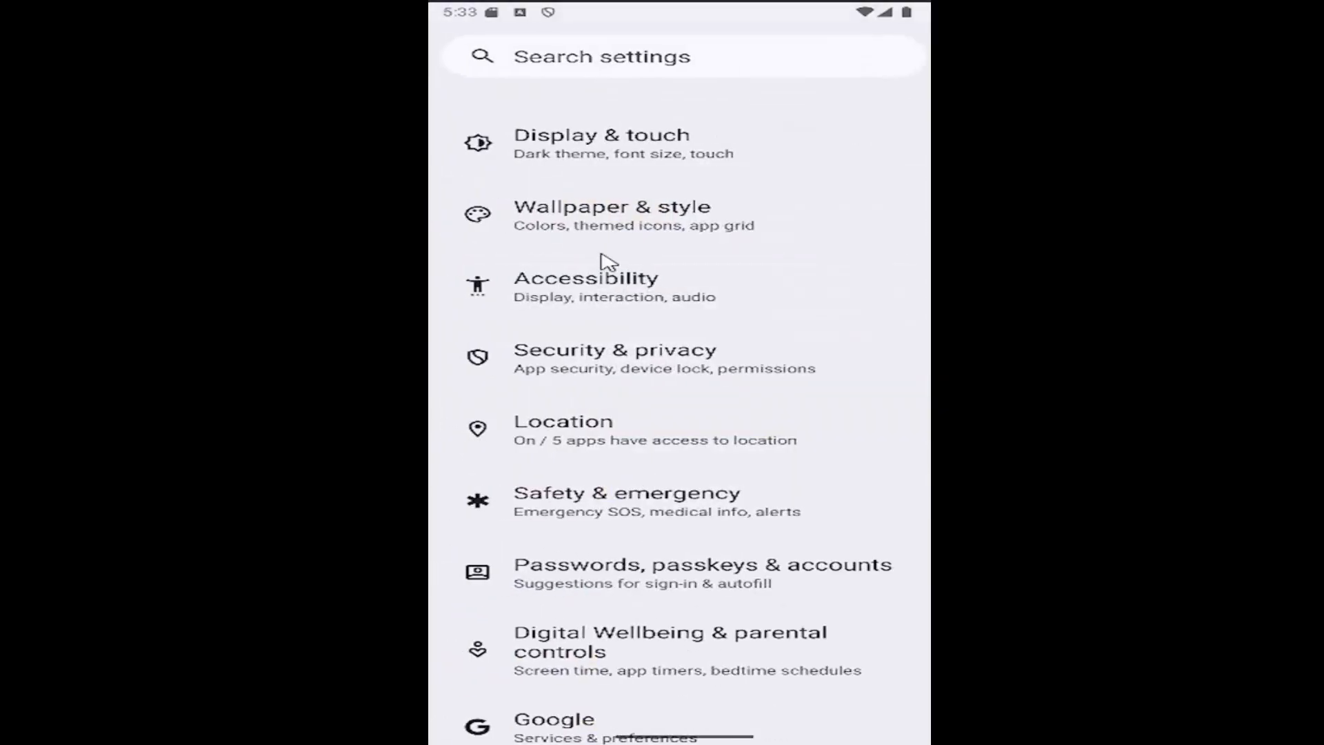
{"action": "key", "text": "Home"}
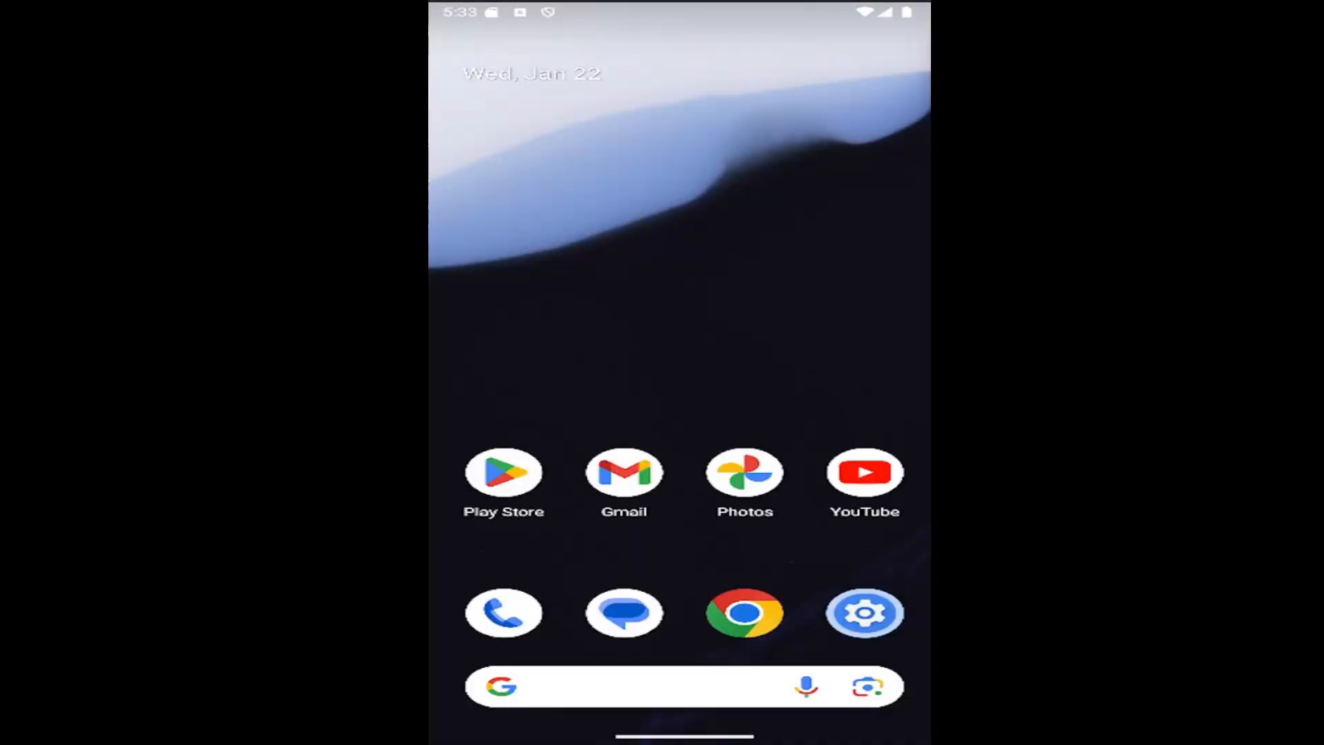